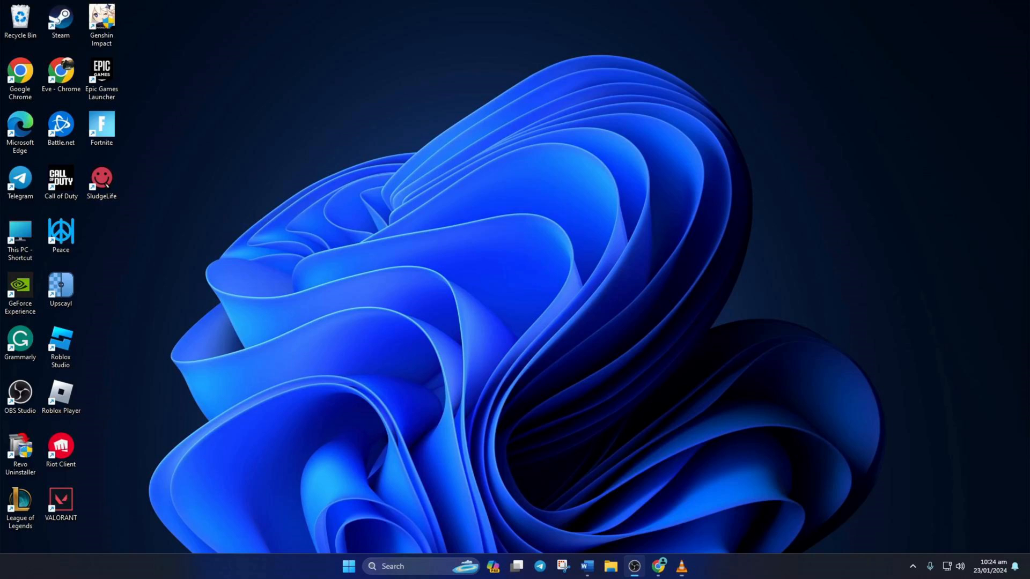
pyautogui.moveTo(433, 558)
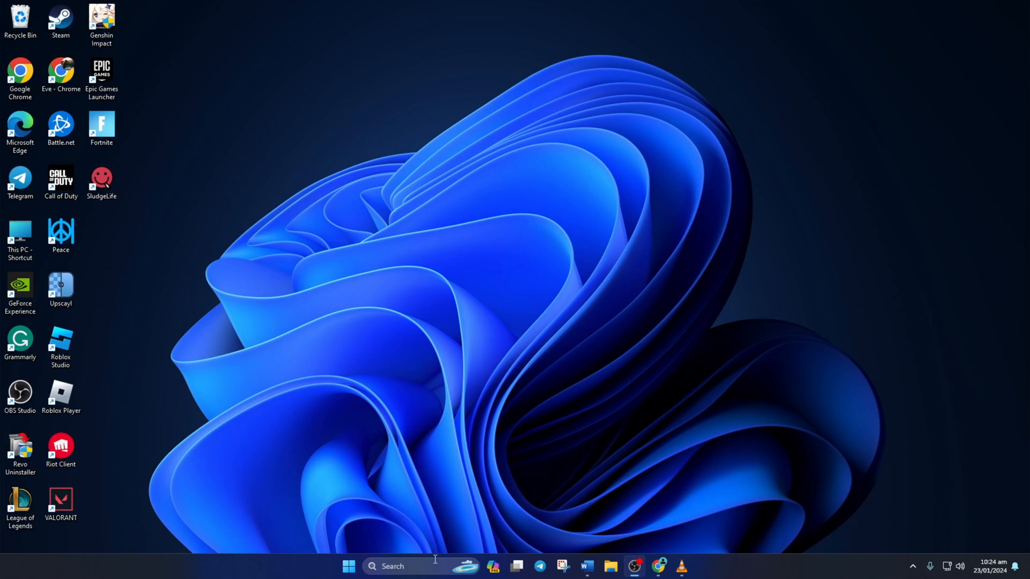
# Step: Search the taskbar for cmd so Command Prompt appears as the best match
pyautogui.write('cmd')
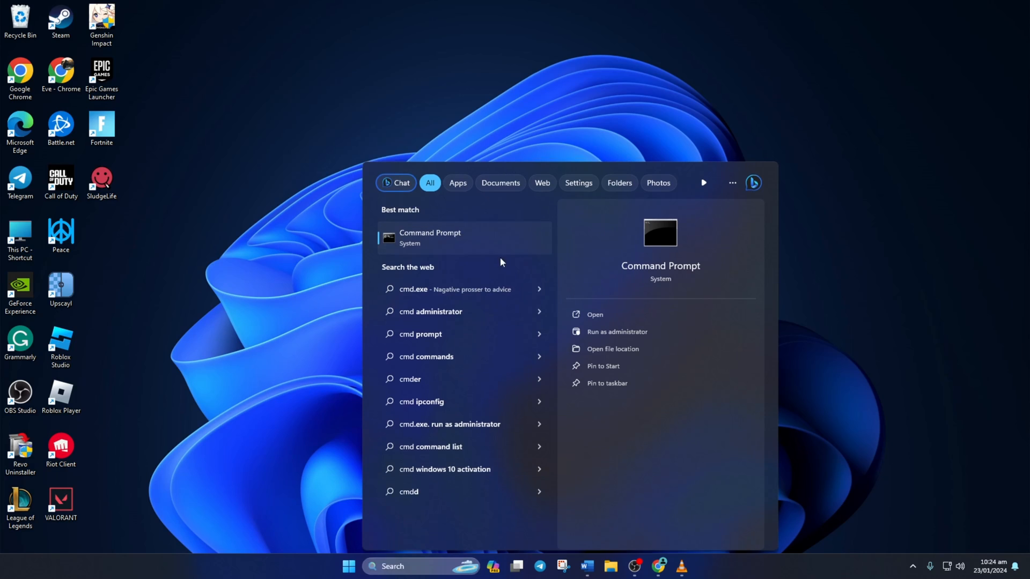
# Step: In an administrator Command Prompt, run netsh winsock reset and ipconfig /flushdns
pyautogui.click(429, 237)
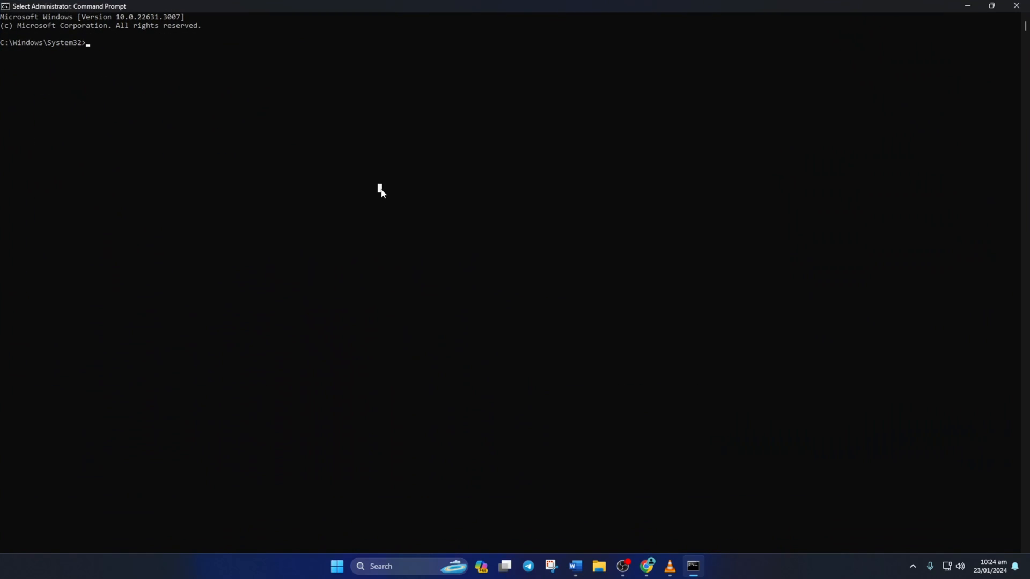
pyautogui.write('netsh winsock reset')
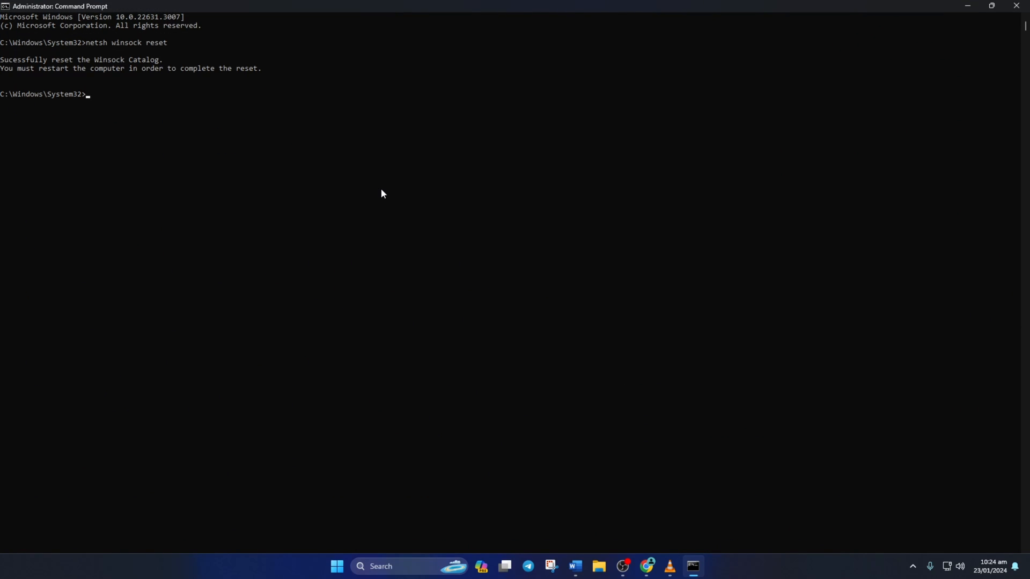
pyautogui.write('ipconfig')
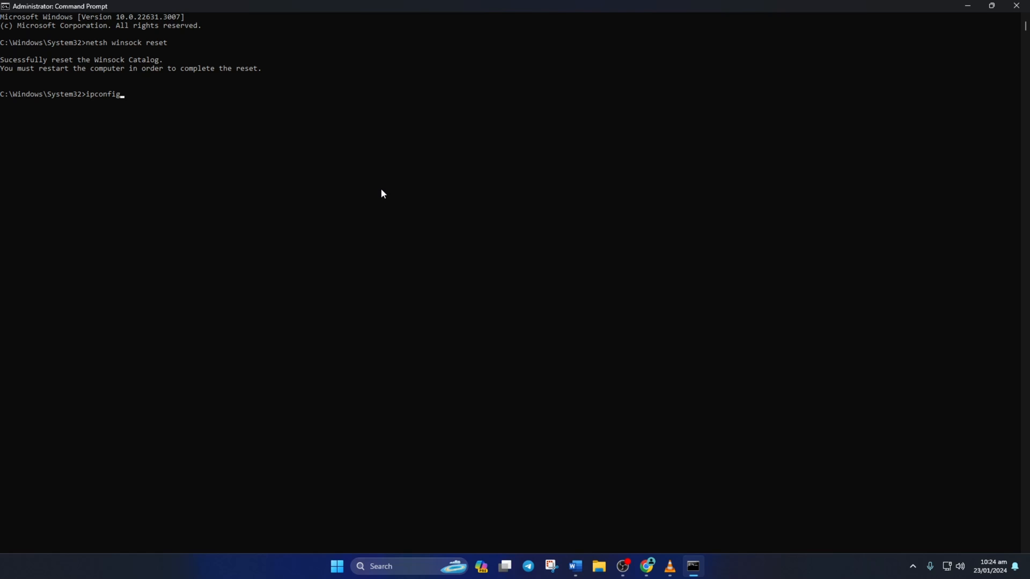
pyautogui.write('/flushdns')
pyautogui.write('ipcon')
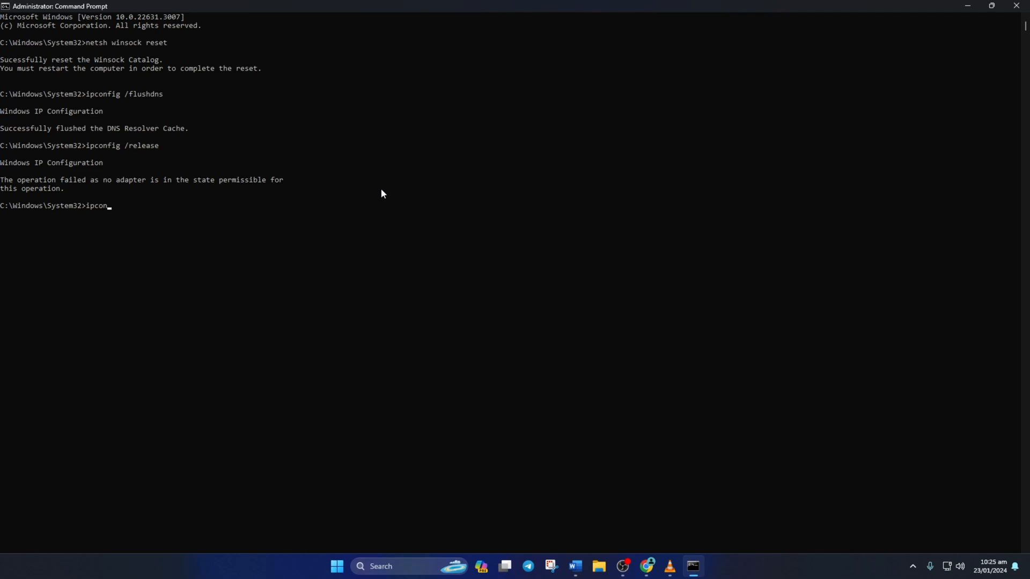
# Step: Run ipconfig /release, ipconfig /renew and netsh int ip reset to reset the IP stack
pyautogui.write('fig /renew')
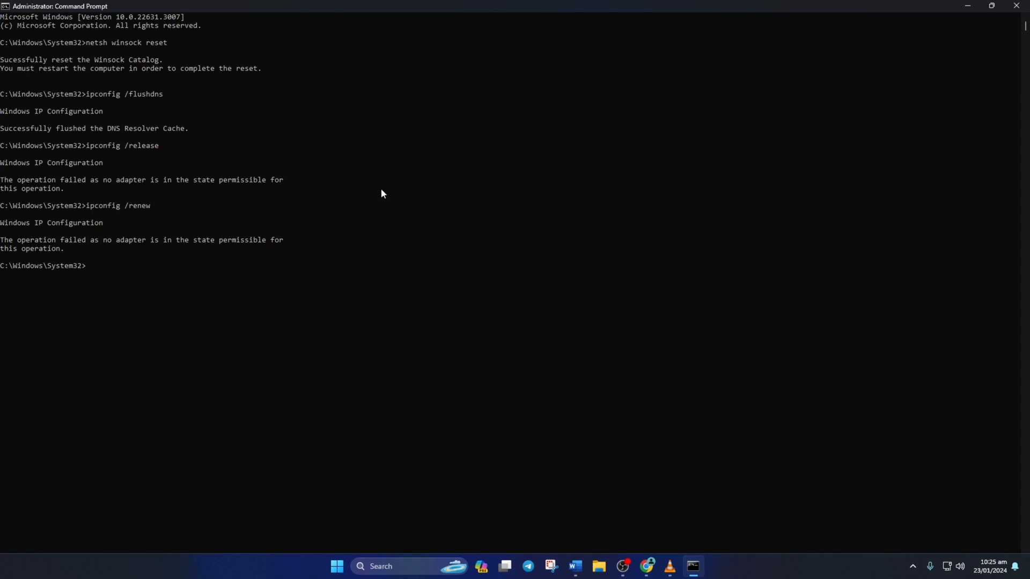
pyautogui.write('netsh int ip reset')
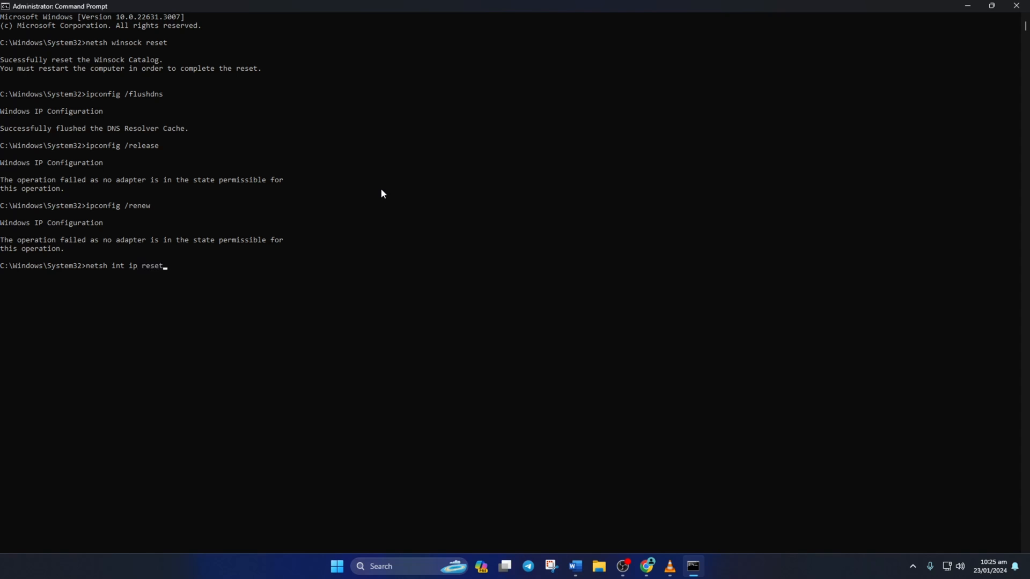
pyautogui.press('enter')
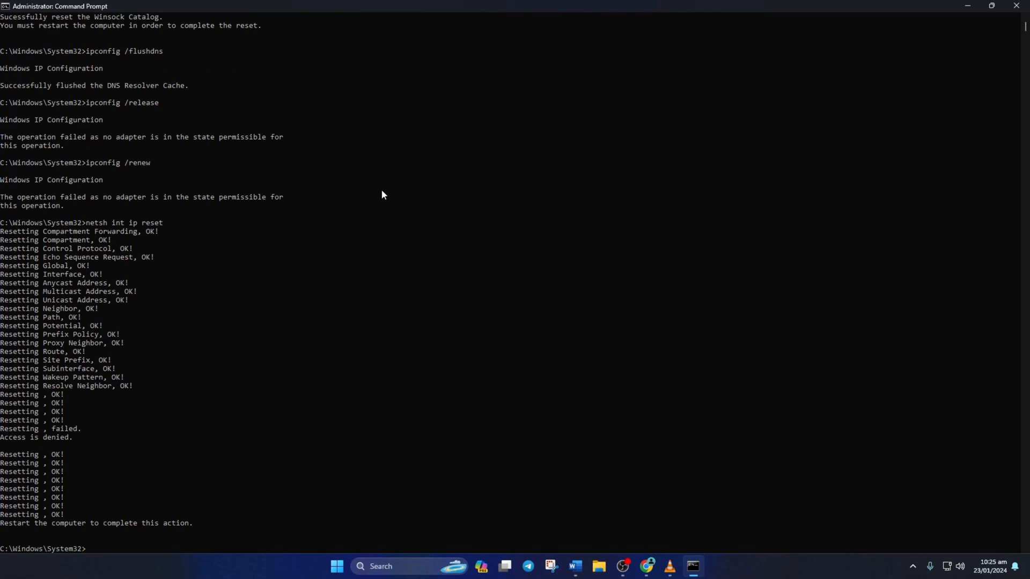
# Step: Bring up the Start menu power options before launching Warzone to its lobby
pyautogui.click(336, 566)
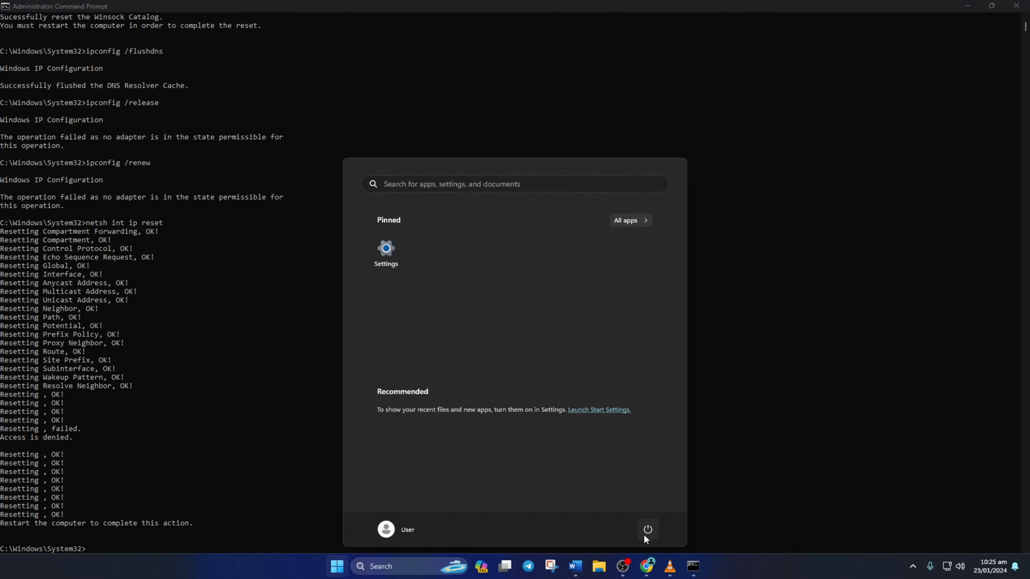
pyautogui.click(646, 529)
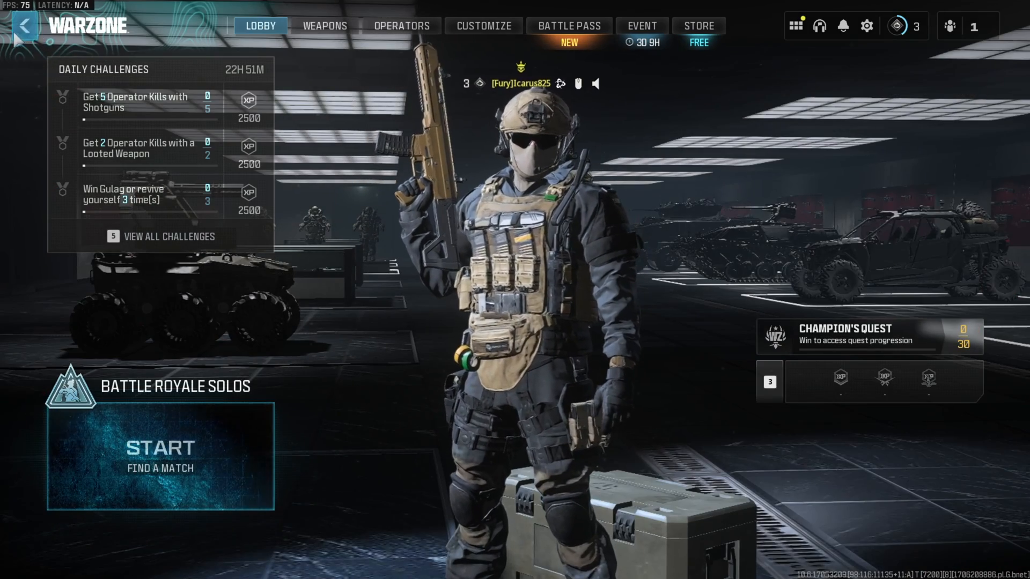
# Step: Switch the Warzone mode to Plunder Quads, start a match search and cancel it
pyautogui.click(260, 26)
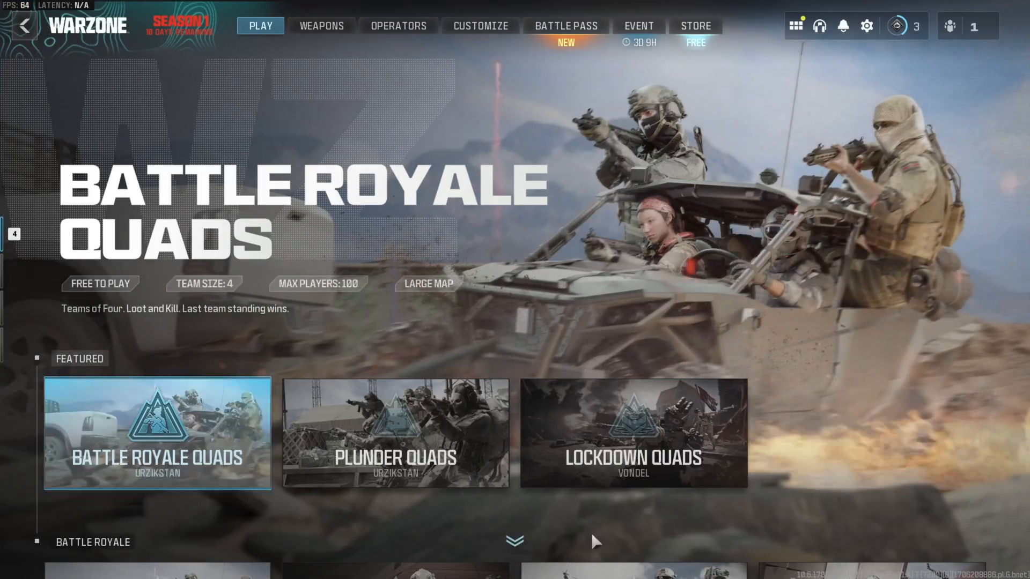
pyautogui.click(394, 433)
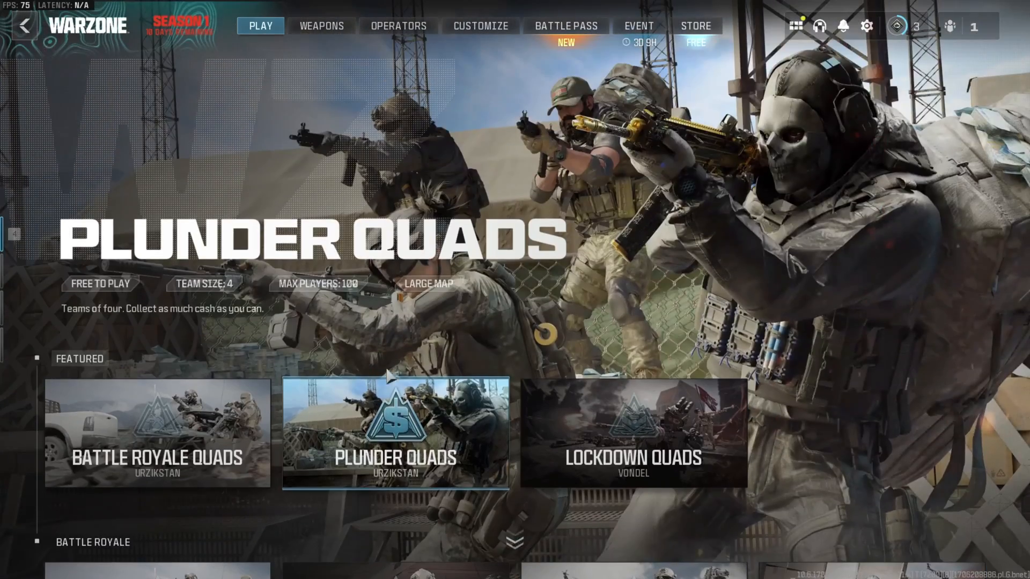
pyautogui.click(394, 433)
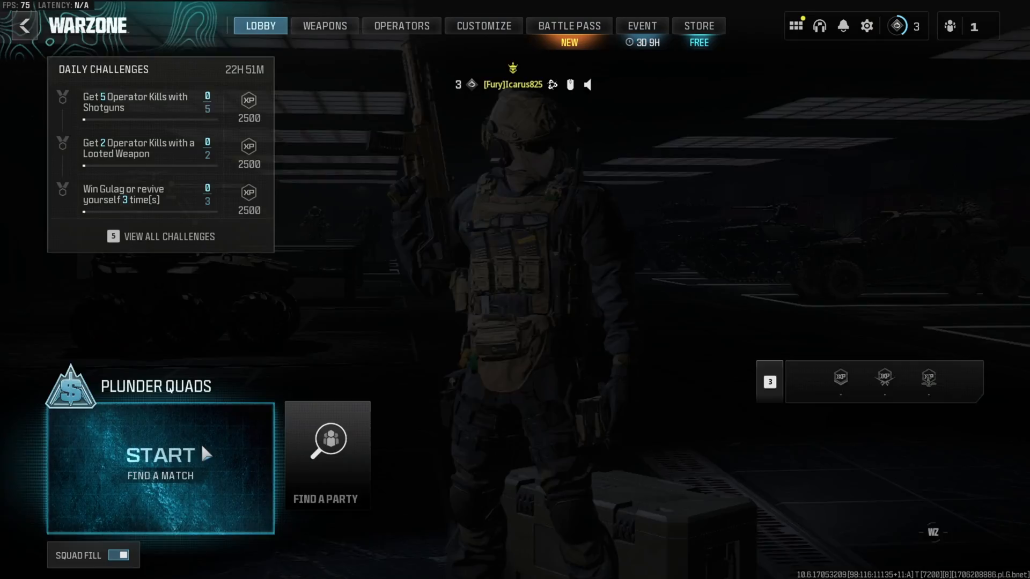
pyautogui.click(160, 454)
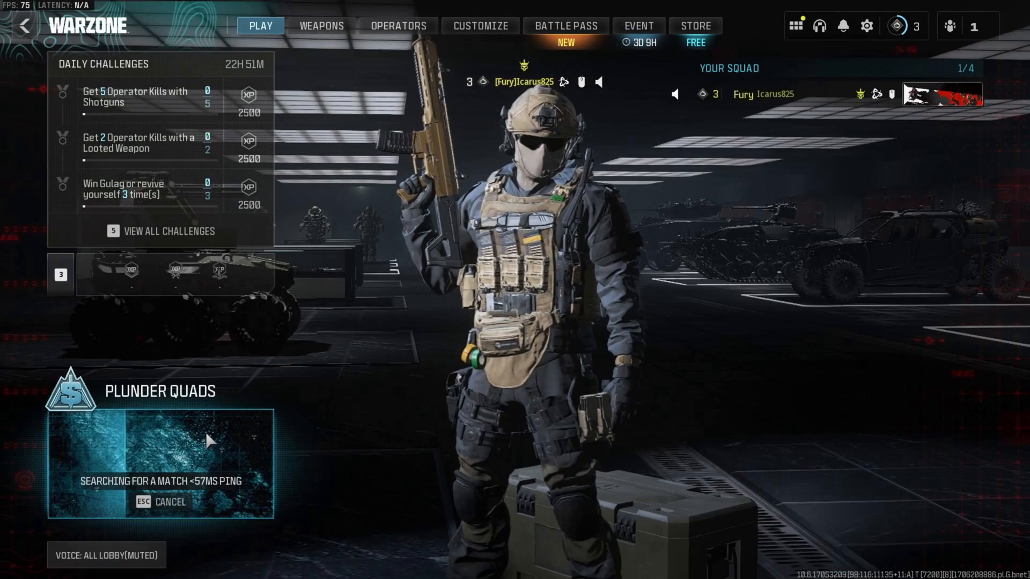
pyautogui.click(170, 502)
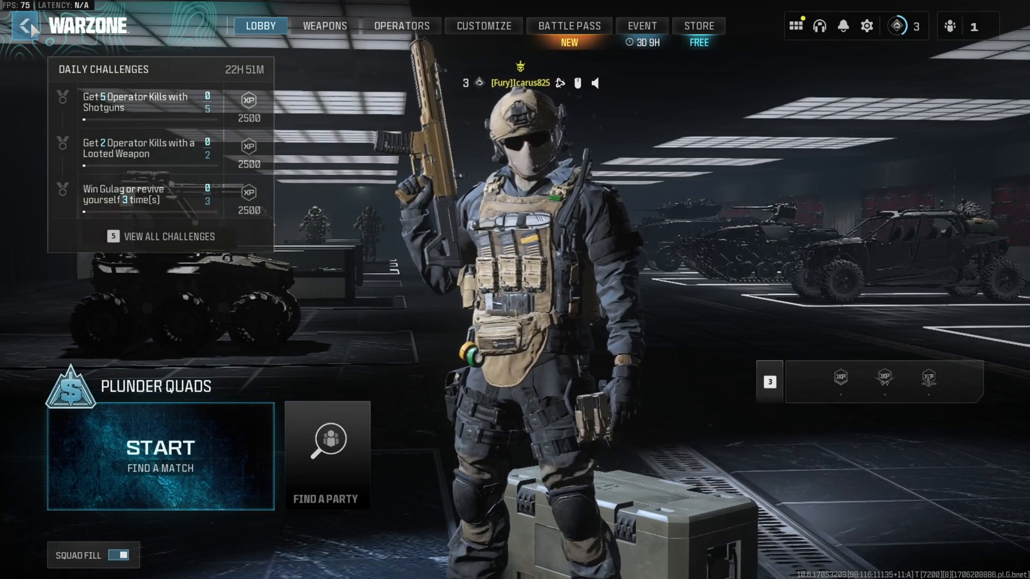
# Step: Set the mode back to Battle Royale Solos and quit Warzone to the desktop
pyautogui.click(259, 26)
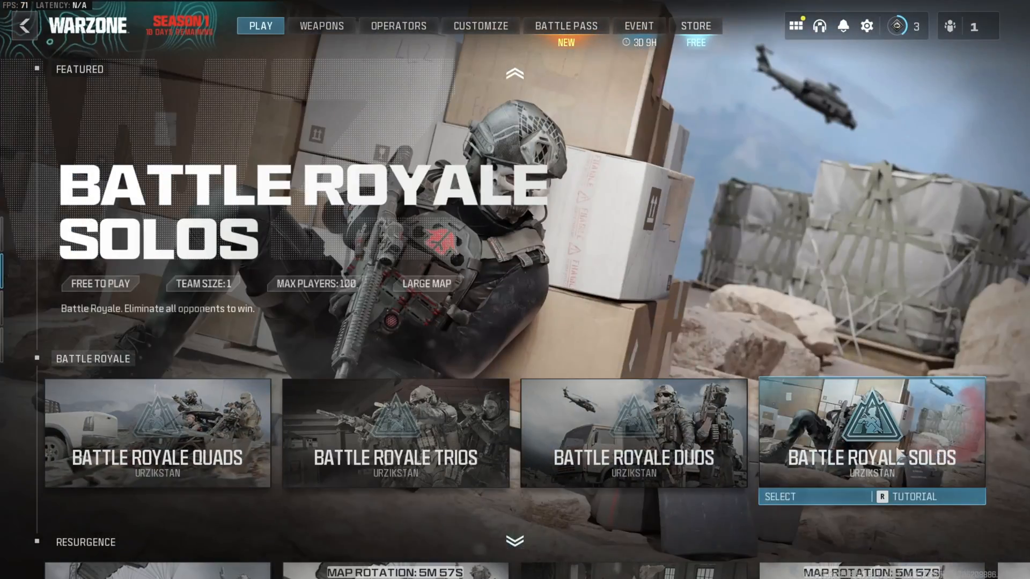
pyautogui.click(871, 432)
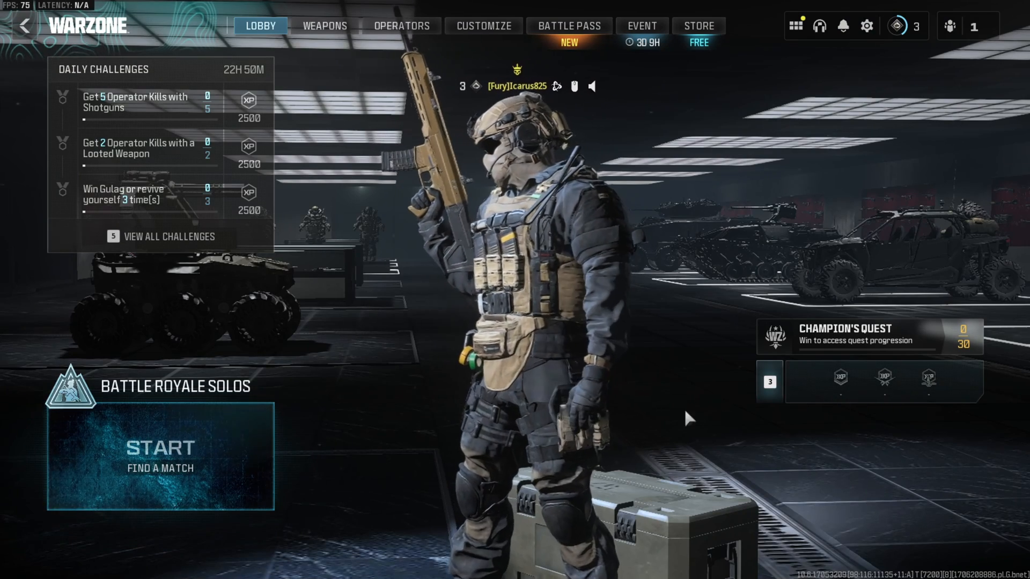
pyautogui.click(160, 449)
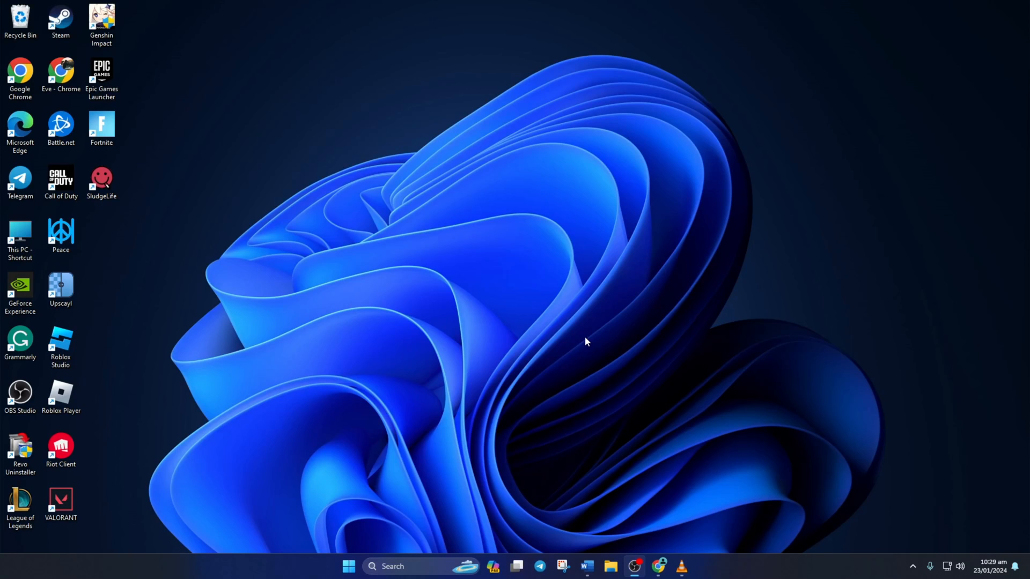
pyautogui.moveTo(412, 498)
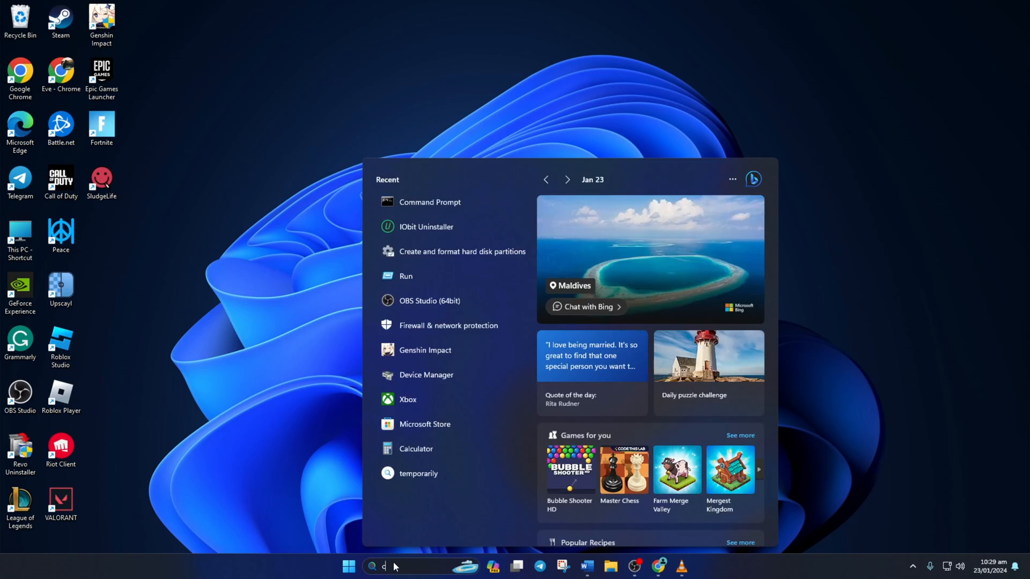
# Step: Search for cmd and launch Command Prompt from the best match
pyautogui.write('cmd')
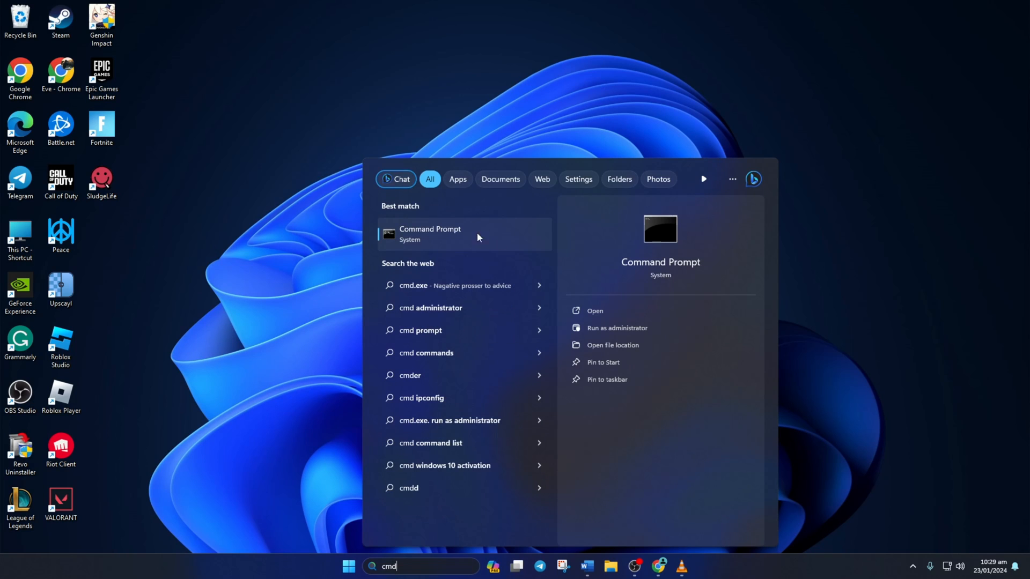
pyautogui.click(430, 234)
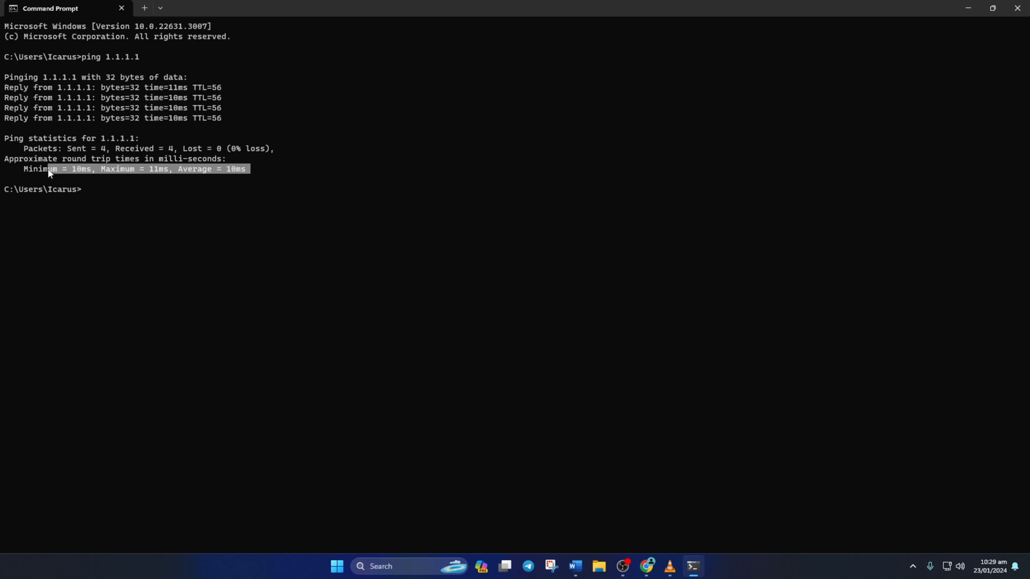
# Step: Ping 8.8.8.8 to compare with the 1.1.1.1 results, then bring up Windows Settings
pyautogui.write('ping 8.8.8.8')
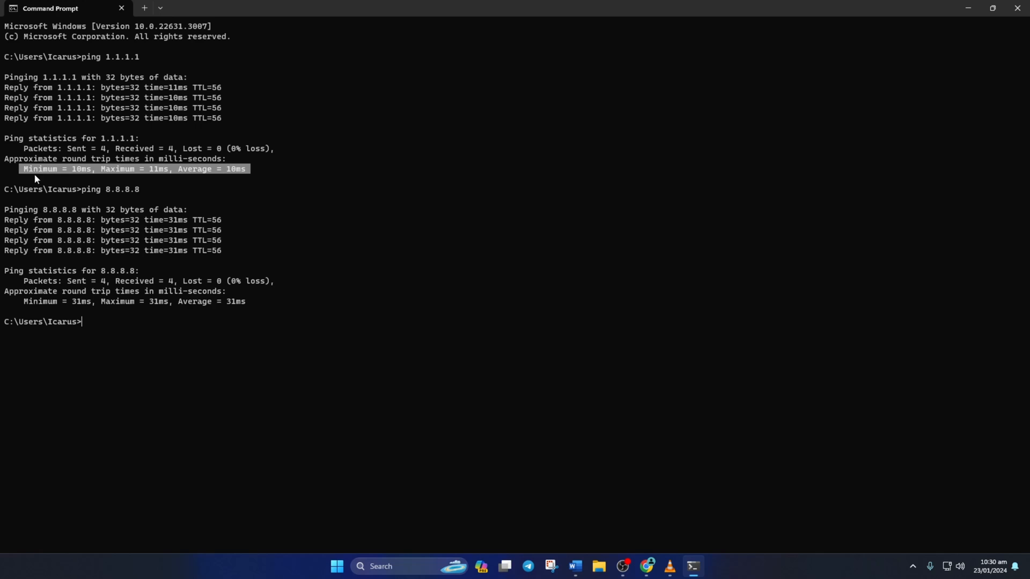
pyautogui.click(705, 566)
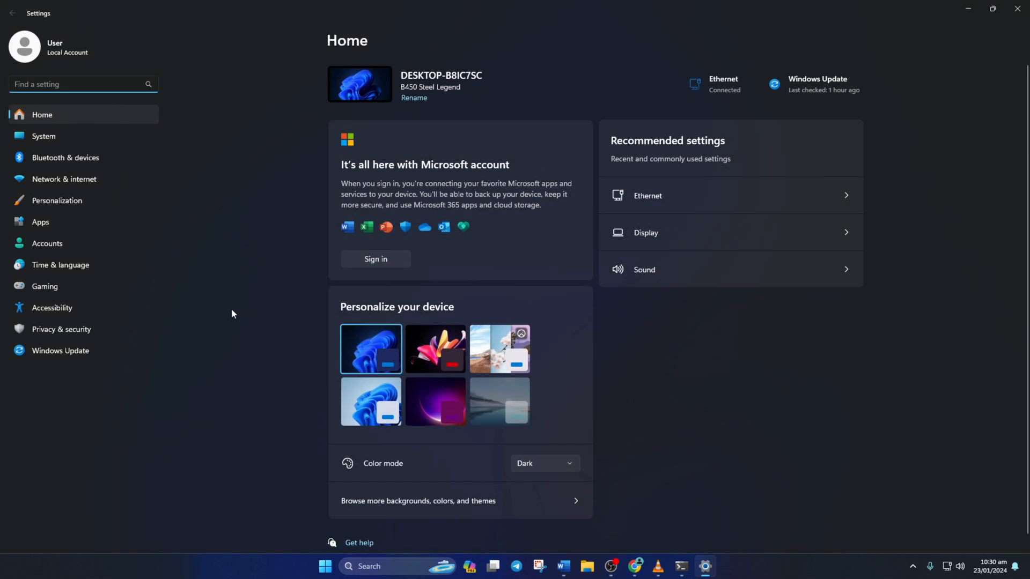
# Step: Go to the Ethernet connection page and start editing its DNS server assignment
pyautogui.click(63, 179)
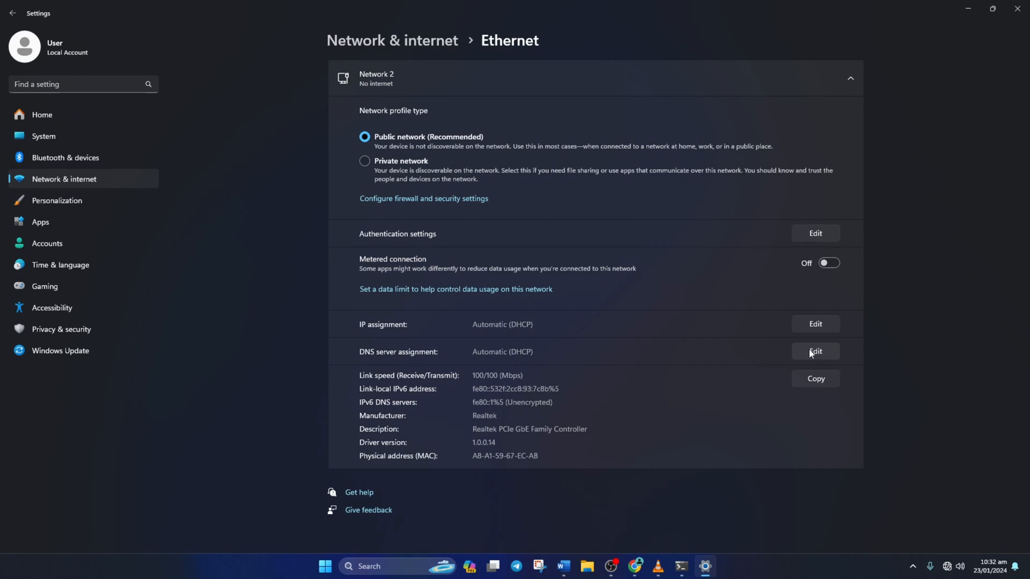
pyautogui.click(814, 352)
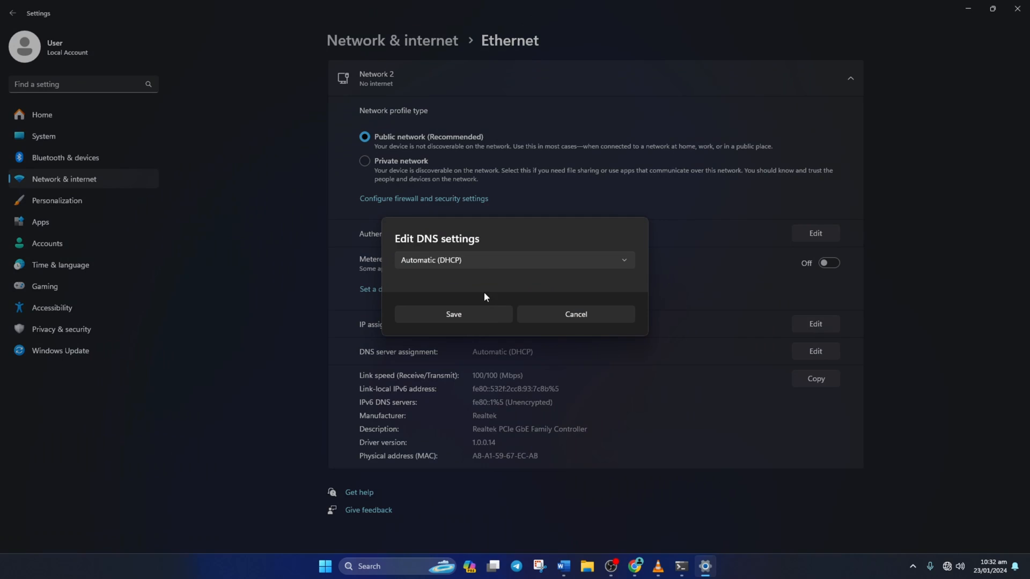
# Step: Switch DNS assignment to Manual with IPv4 on and try 1.1.1.1 / 1.0.0.1 entries
pyautogui.click(514, 259)
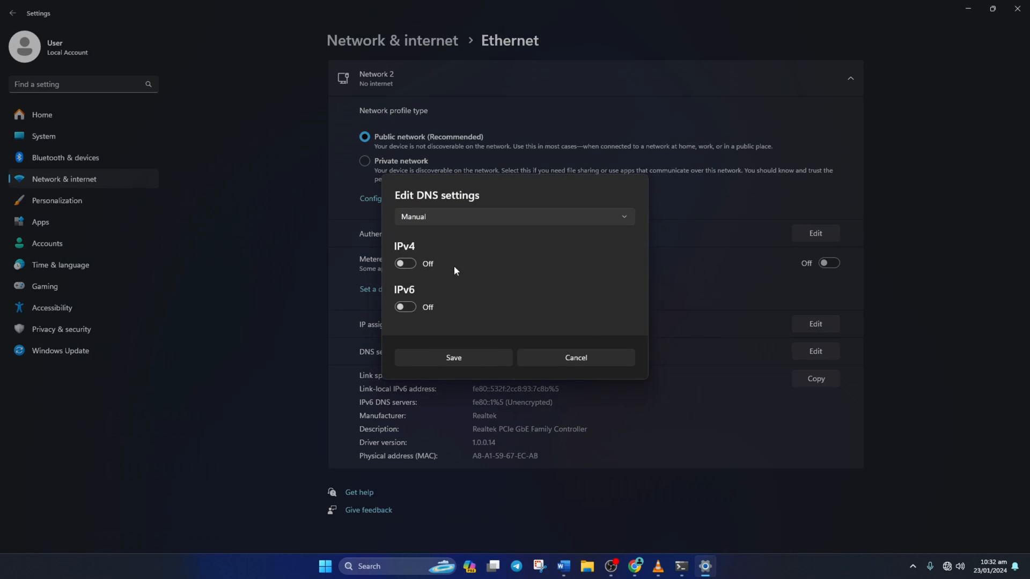
pyautogui.click(404, 264)
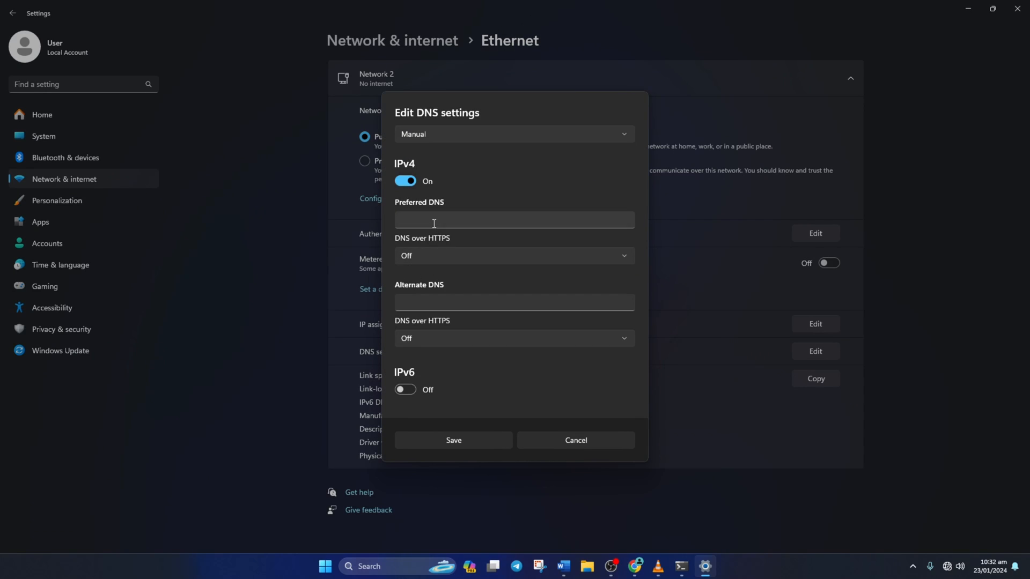
pyautogui.write('1.1.1.1')
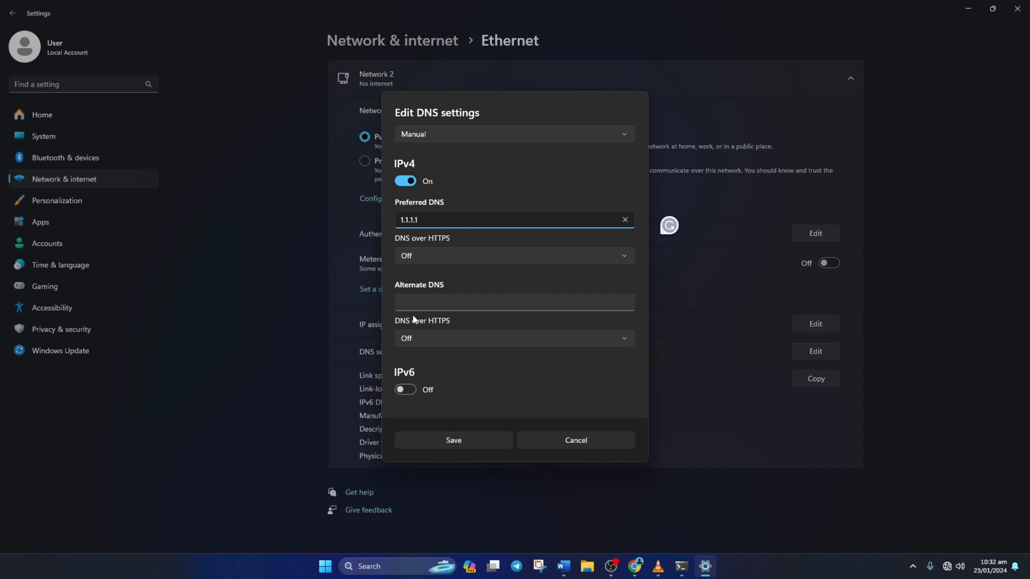
pyautogui.click(514, 302)
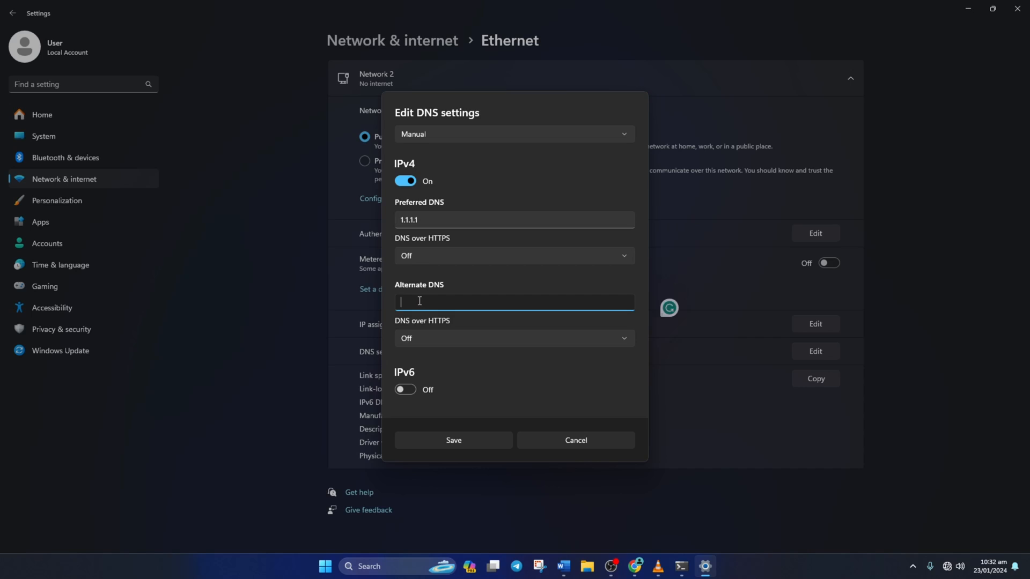
pyautogui.write('1.0.0.1')
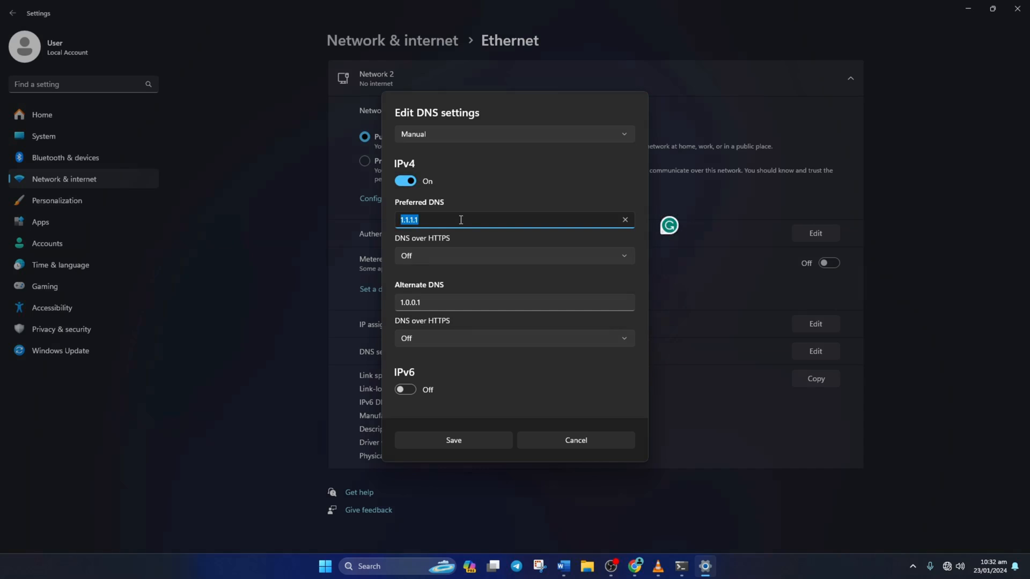
# Step: Enter 8.8.8.8 as preferred and 8.8.4.4 as alternate IPv4 DNS and save
pyautogui.write('8.8.8.')
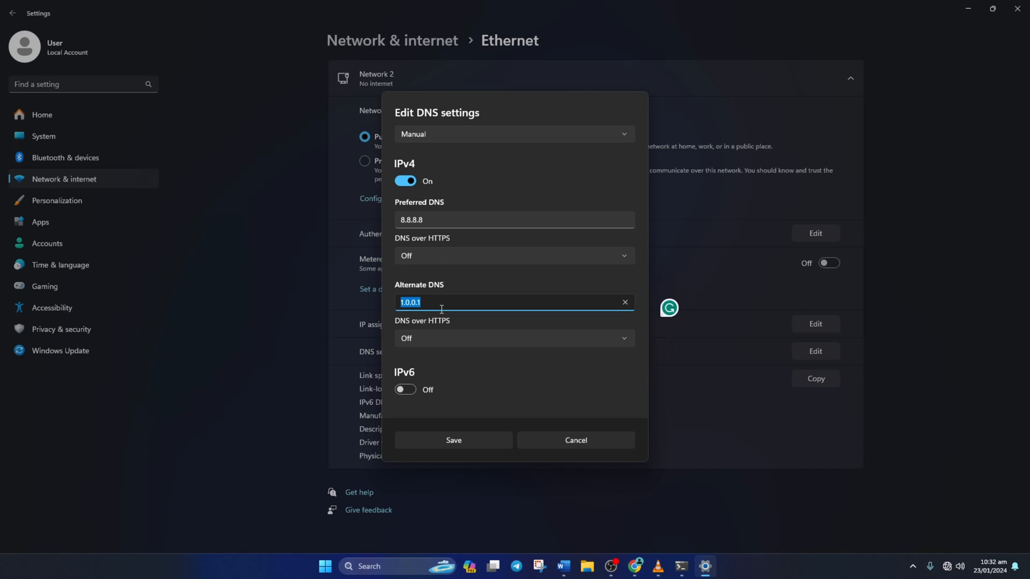
pyautogui.write('8.8.4.4')
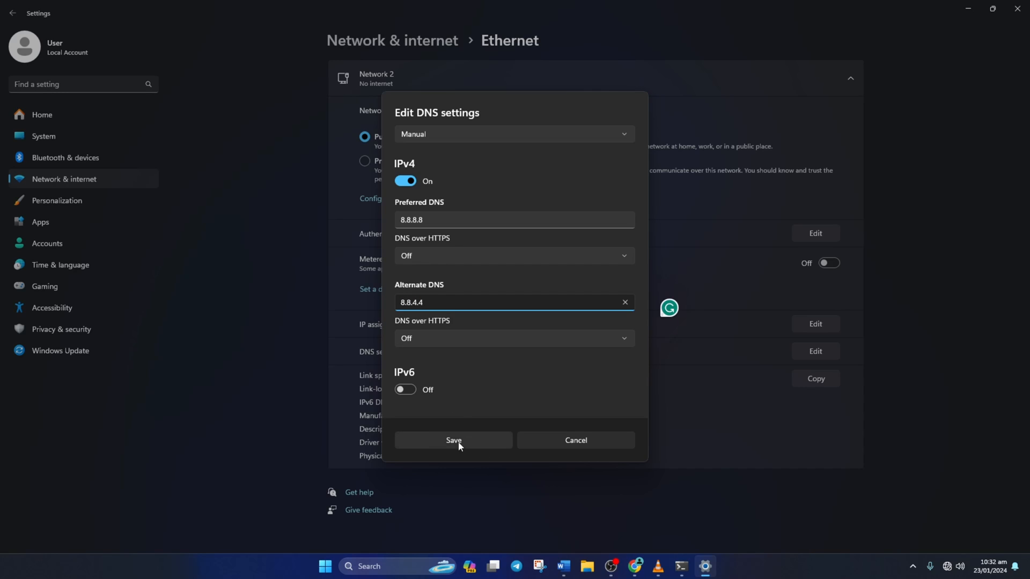
pyautogui.click(453, 439)
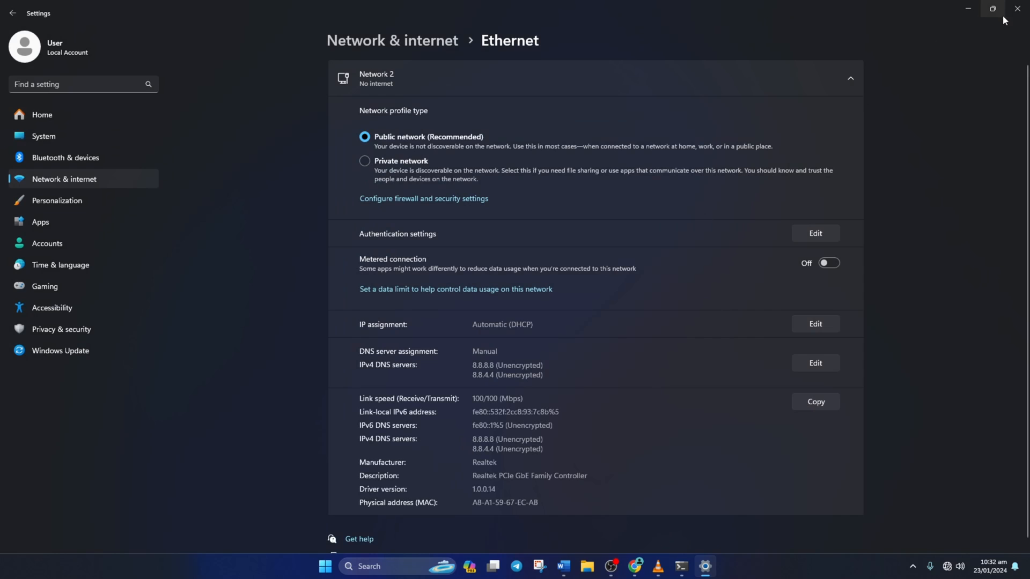